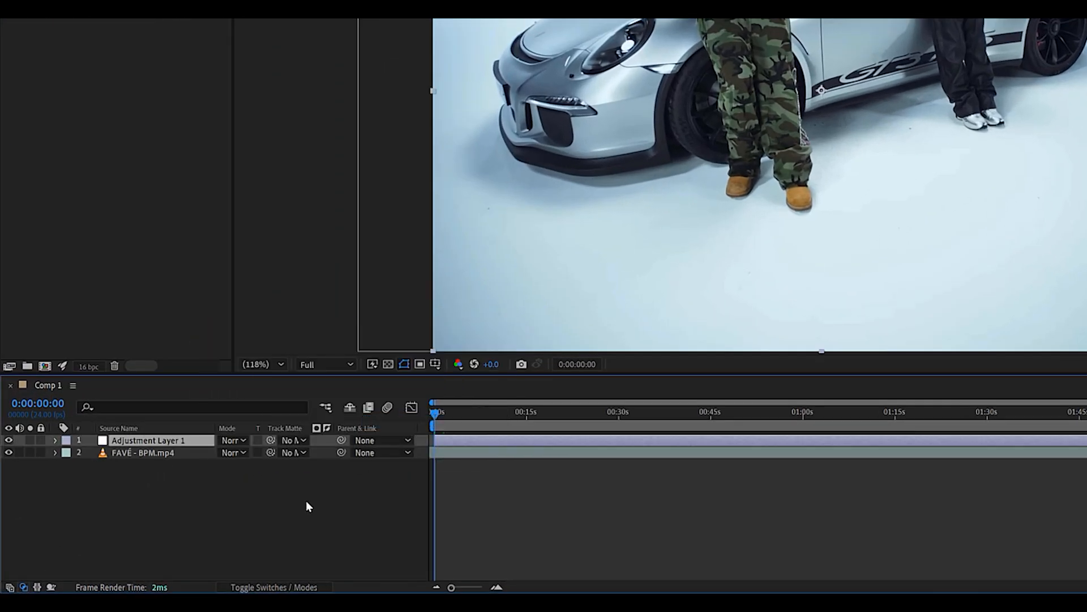
# Step: Apply Tracery to Adjustment Layer 1 with Threshold 18 and Blur Strength 2
pyautogui.write('tracer')
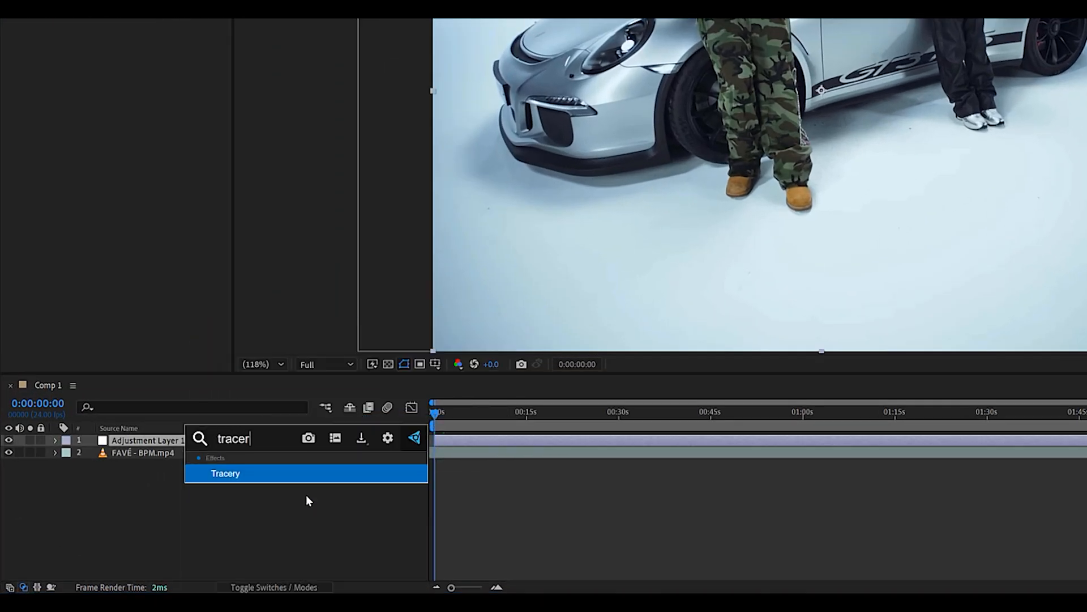
pyautogui.doubleClick(225, 473)
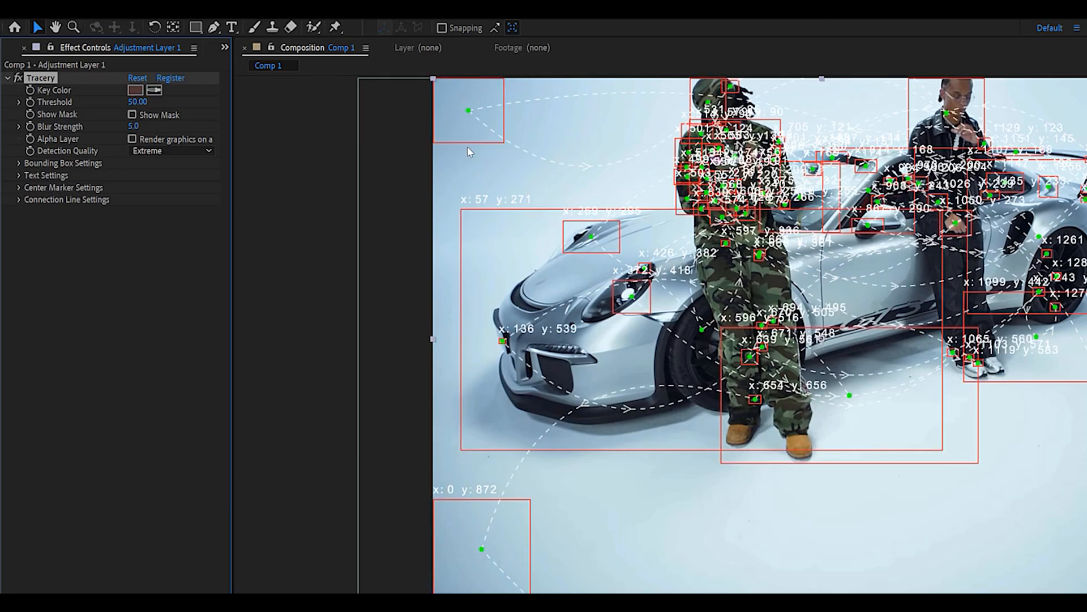
pyautogui.click(137, 102)
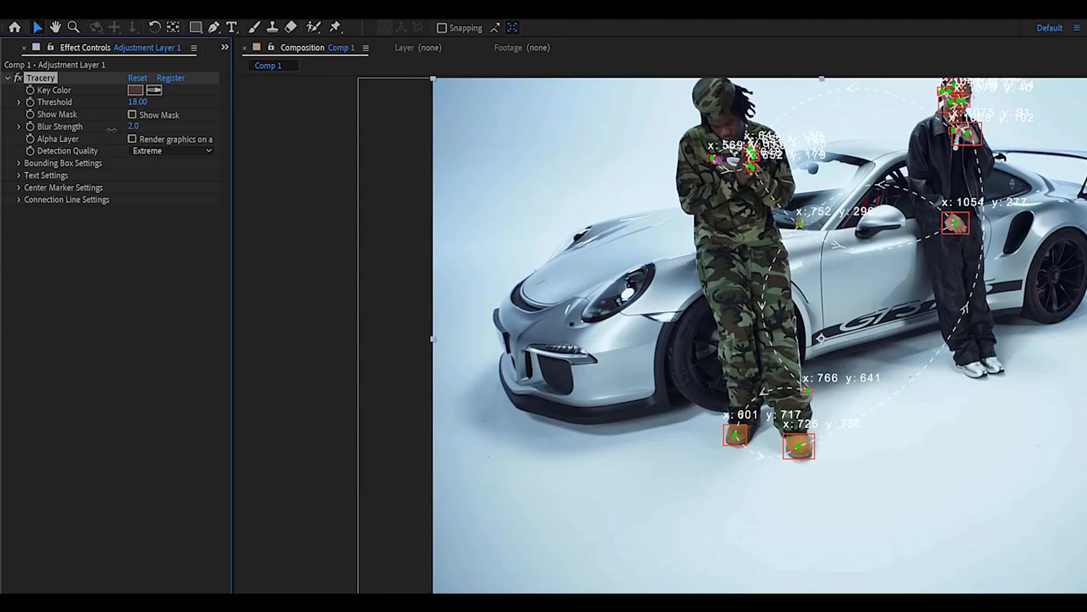
pyautogui.click(133, 139)
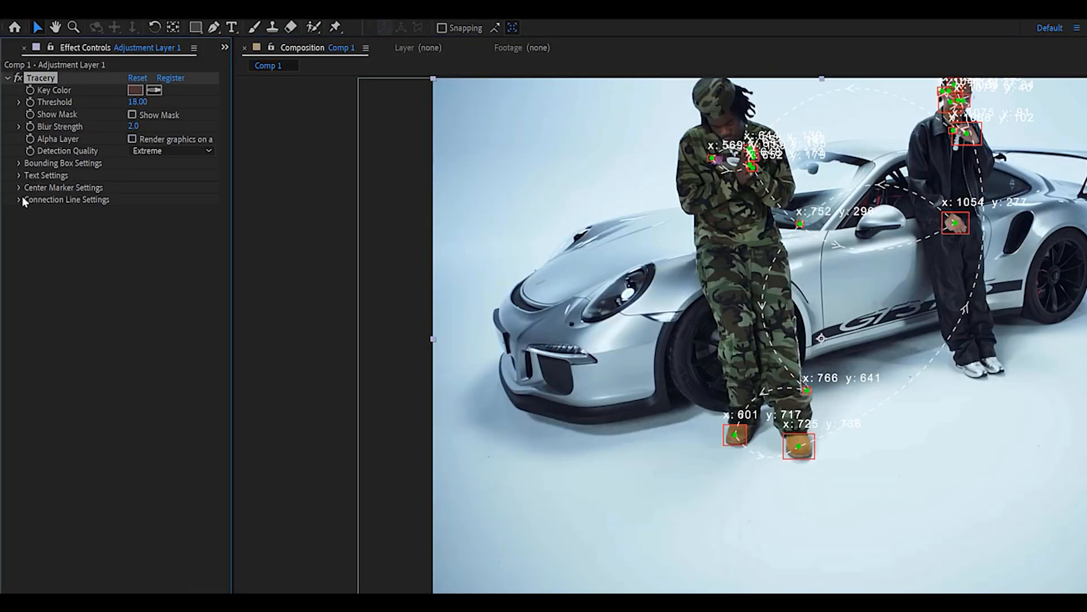
# Step: Set Tracery's Marker Color and Line Color to red
pyautogui.click(18, 162)
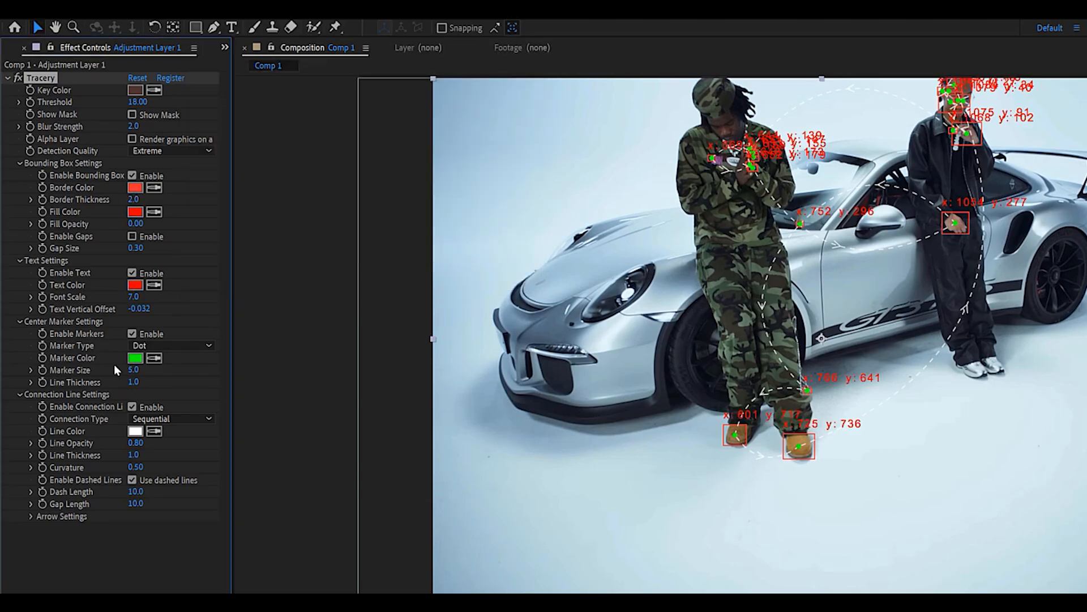
pyautogui.click(135, 357)
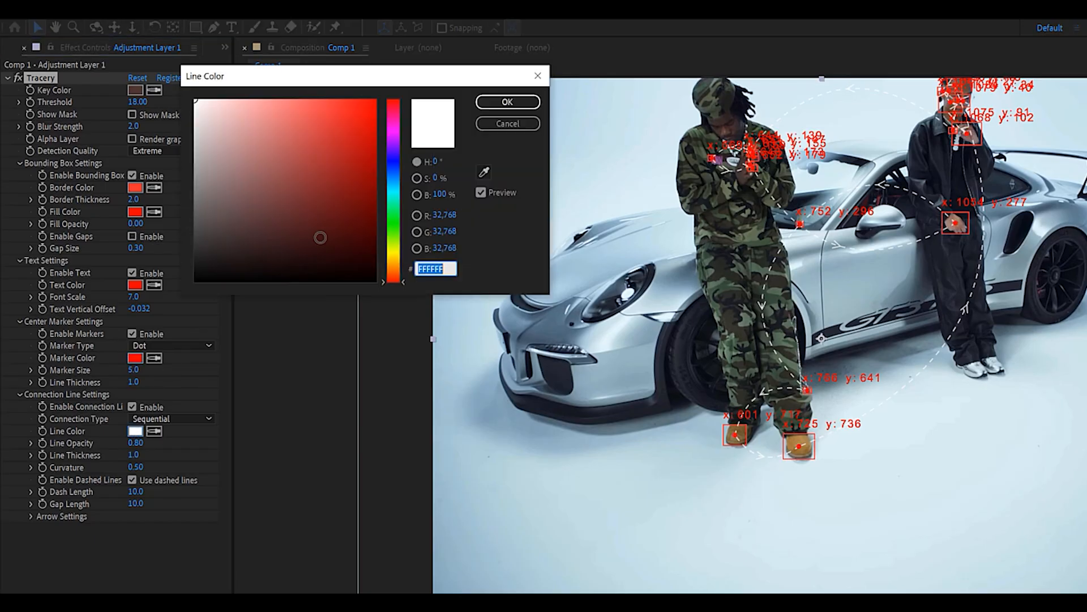
pyautogui.click(507, 102)
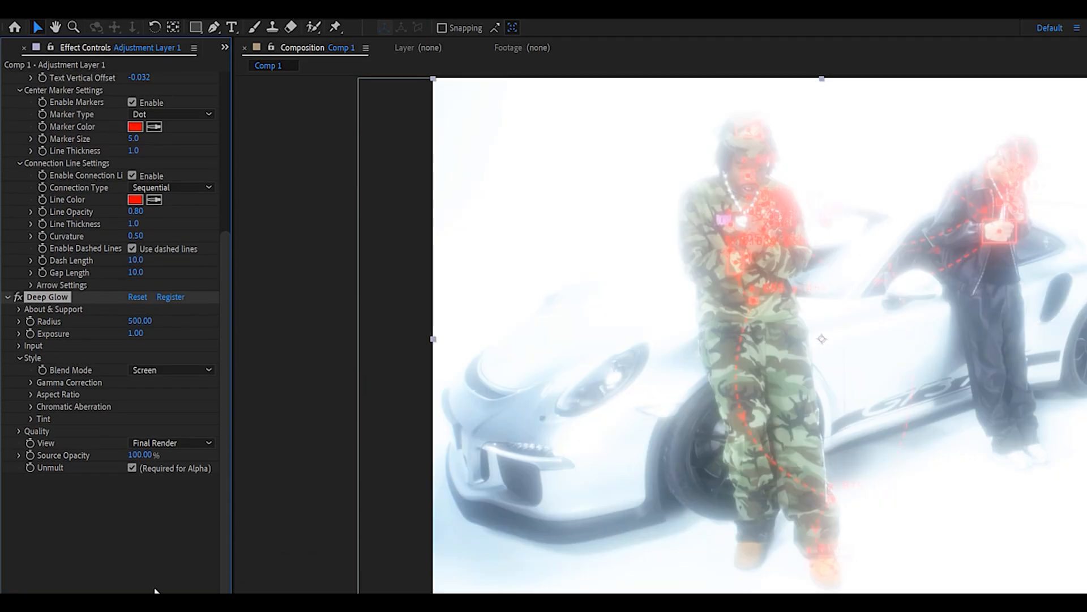
# Step: Lower Deep Glow's Exposure to about 0.50 and set Radius to 513
pyautogui.click(34, 346)
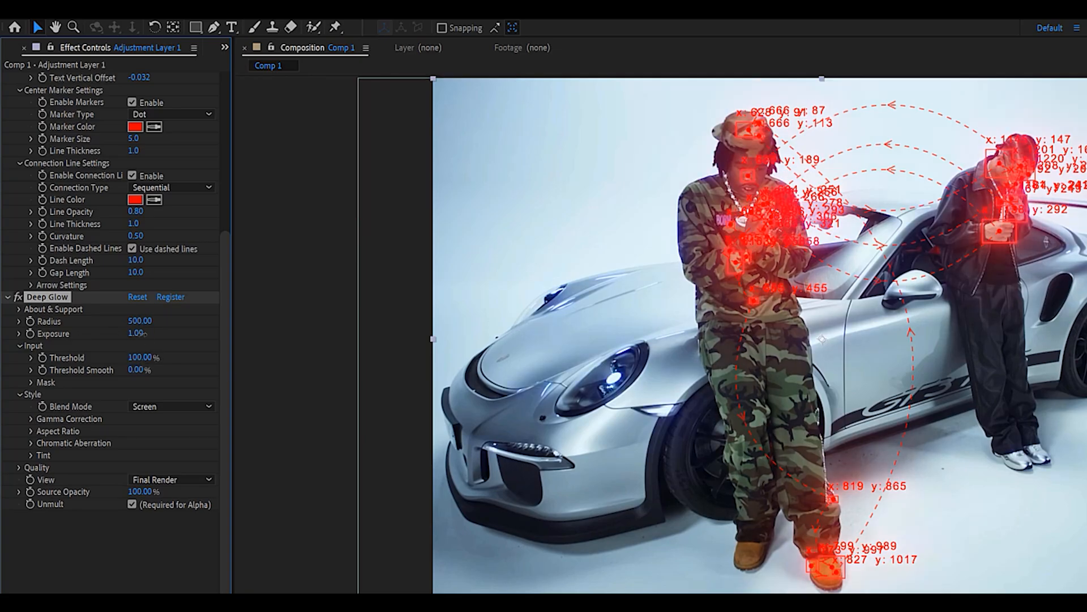
pyautogui.moveTo(136, 333); pyautogui.dragTo(122, 349)
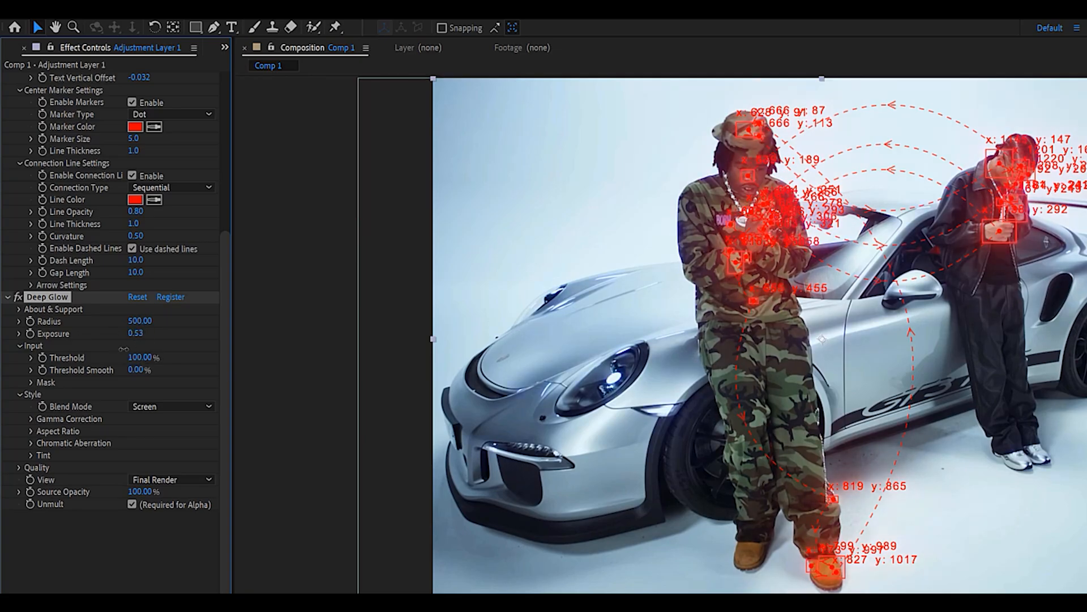
pyautogui.moveTo(135, 333); pyautogui.dragTo(136, 334)
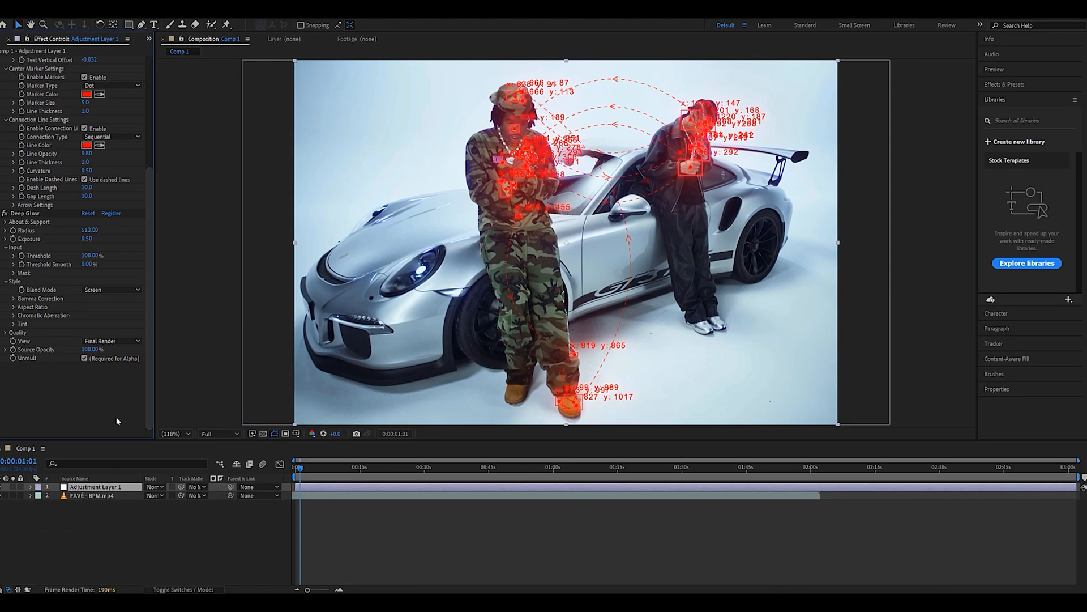
pyautogui.moveTo(212, 356)
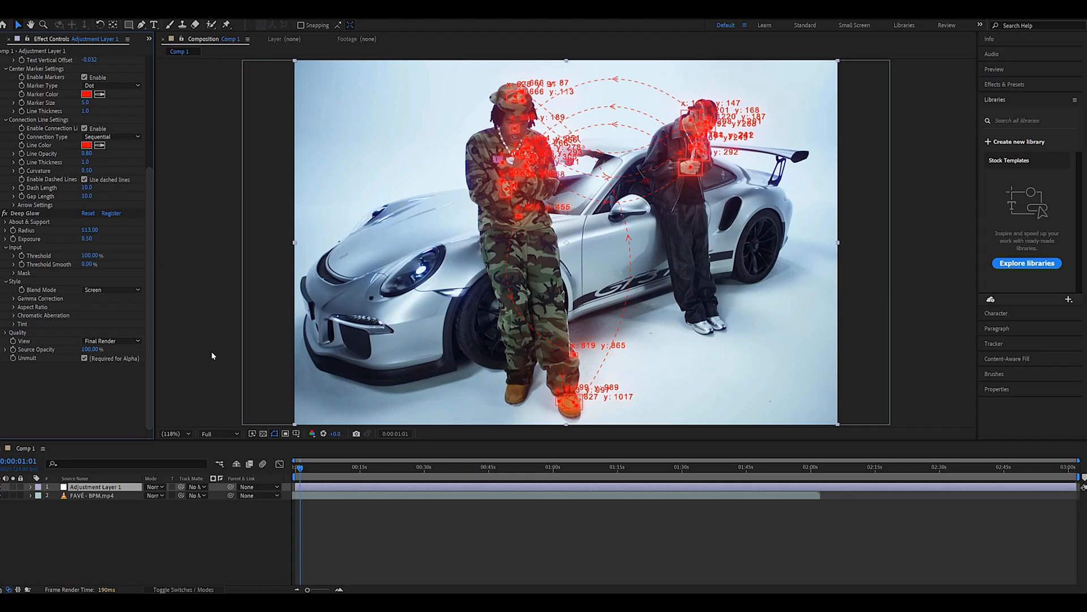
# Step: Open the imported CRT_TEMPLATE's After composition from the Project panel
pyautogui.click(13, 39)
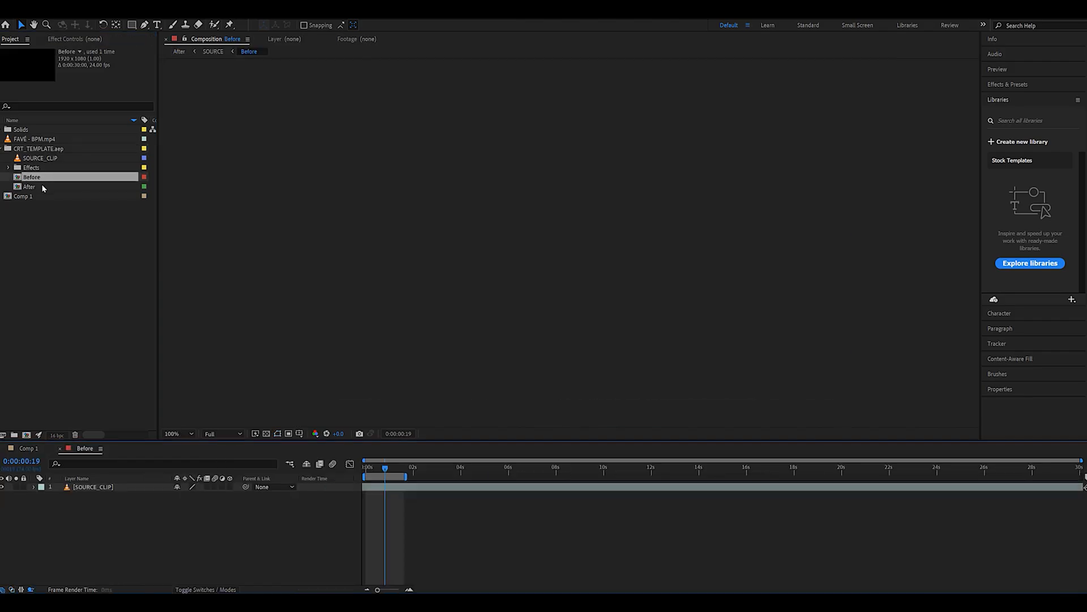
pyautogui.doubleClick(29, 187)
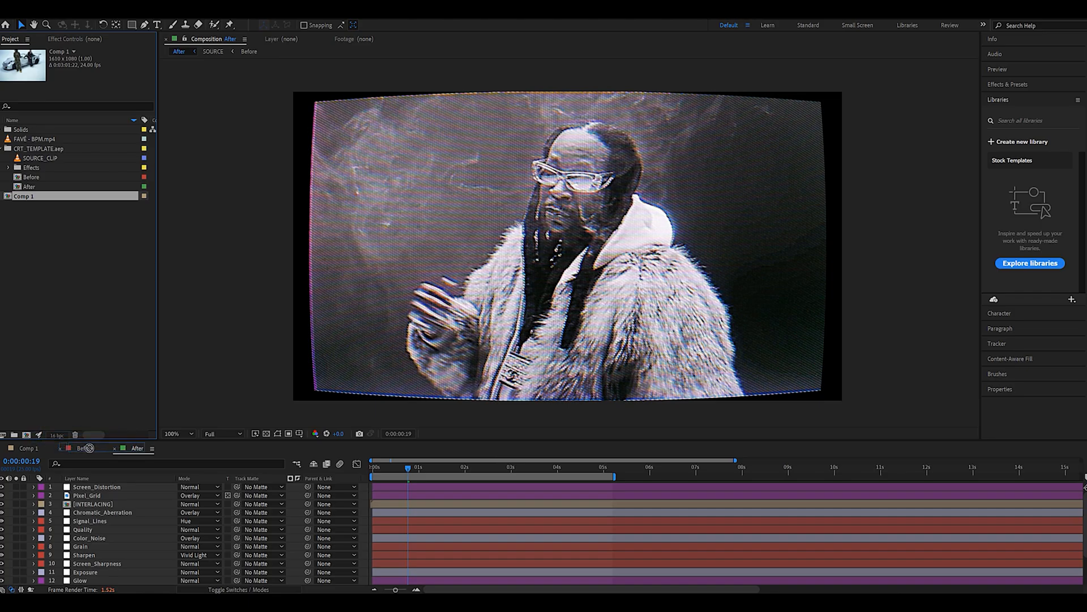
# Step: Replace SOURCE_CLIP in the Before composition with Comp 1
pyautogui.click(248, 51)
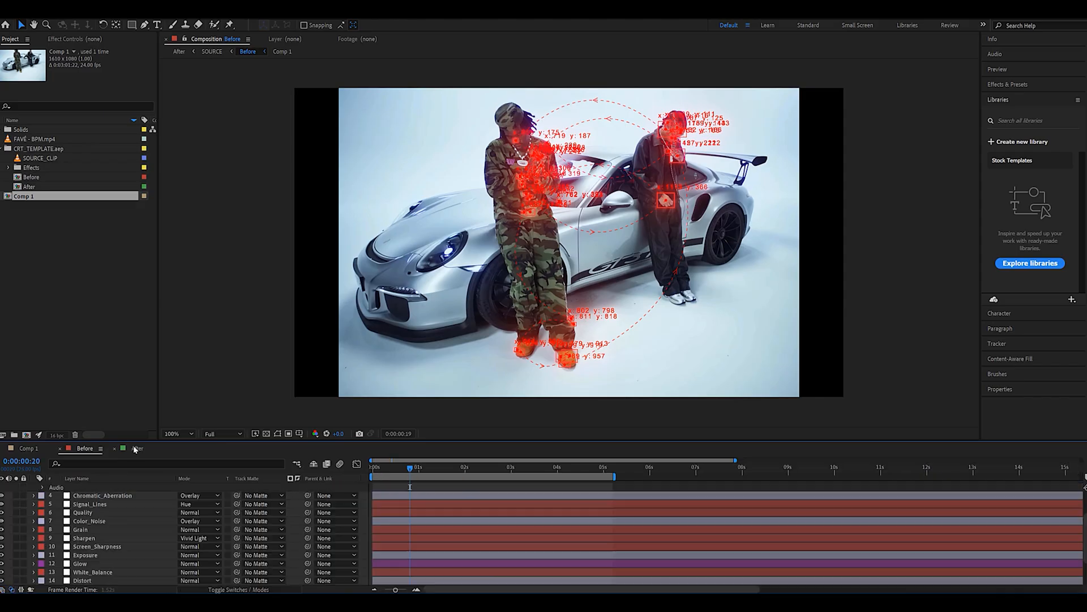
pyautogui.click(136, 448)
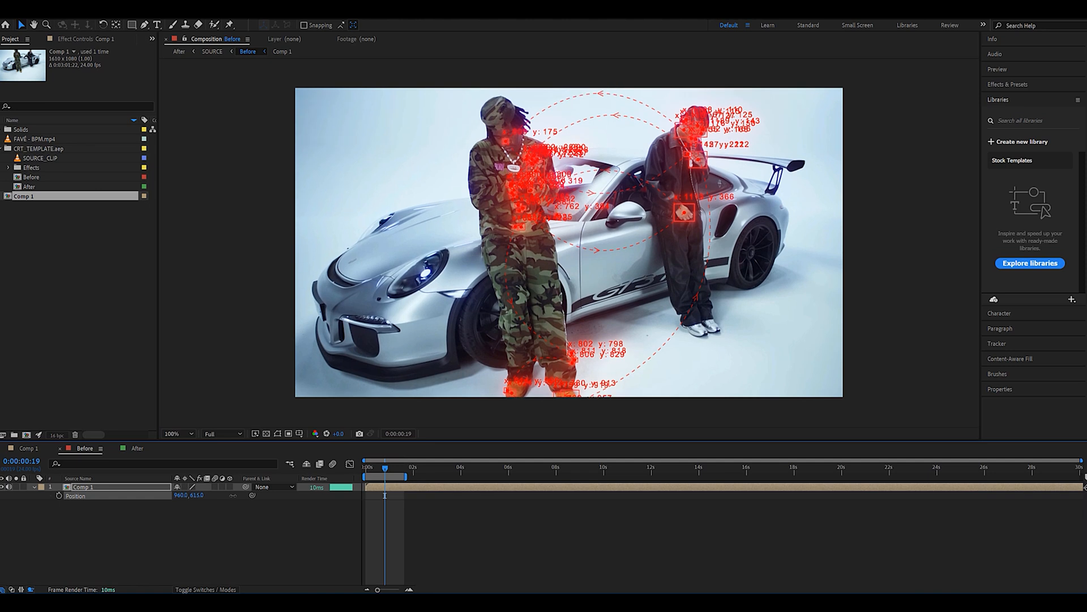
pyautogui.click(179, 52)
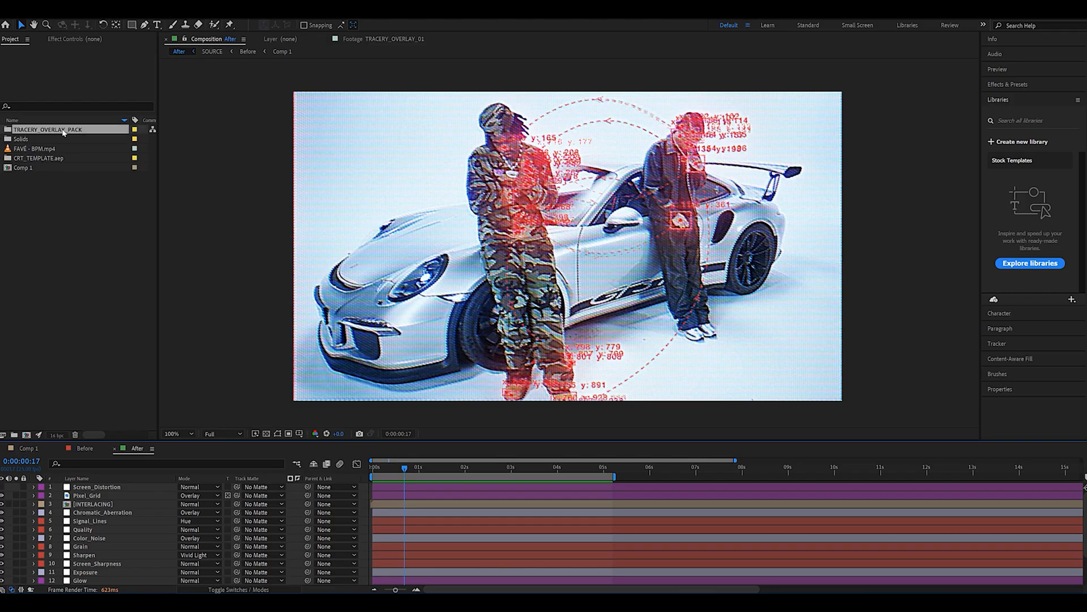
# Step: Expand the TRACERY_OVERLAY_PACK folder to reveal its overlay clips
pyautogui.click(47, 130)
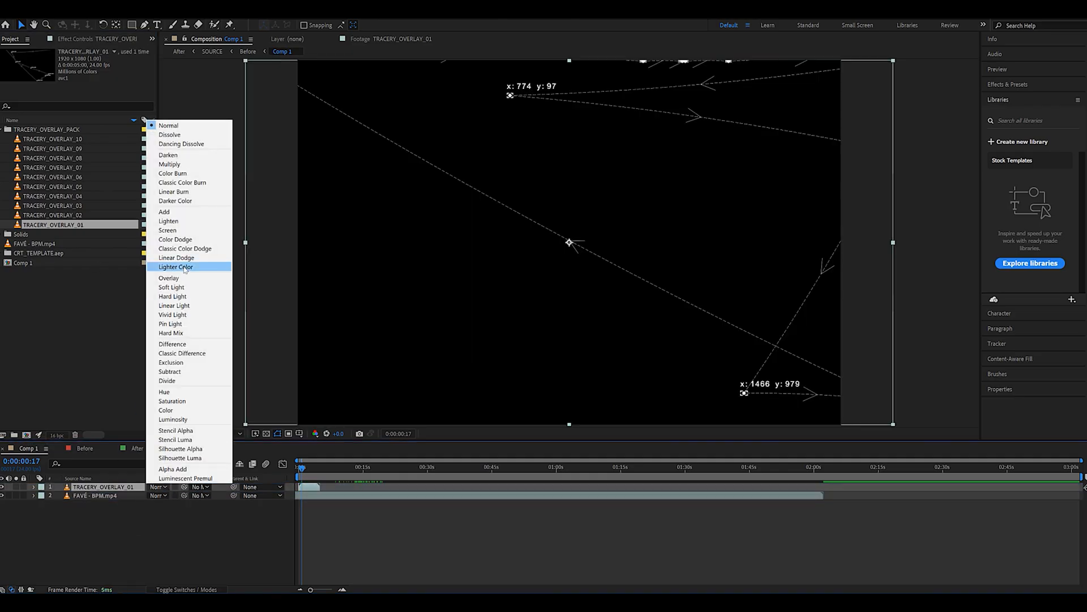
# Step: Set TRACERY_OVERLAY_01's blending mode to Add, then reopen the Mode menu
pyautogui.click(167, 231)
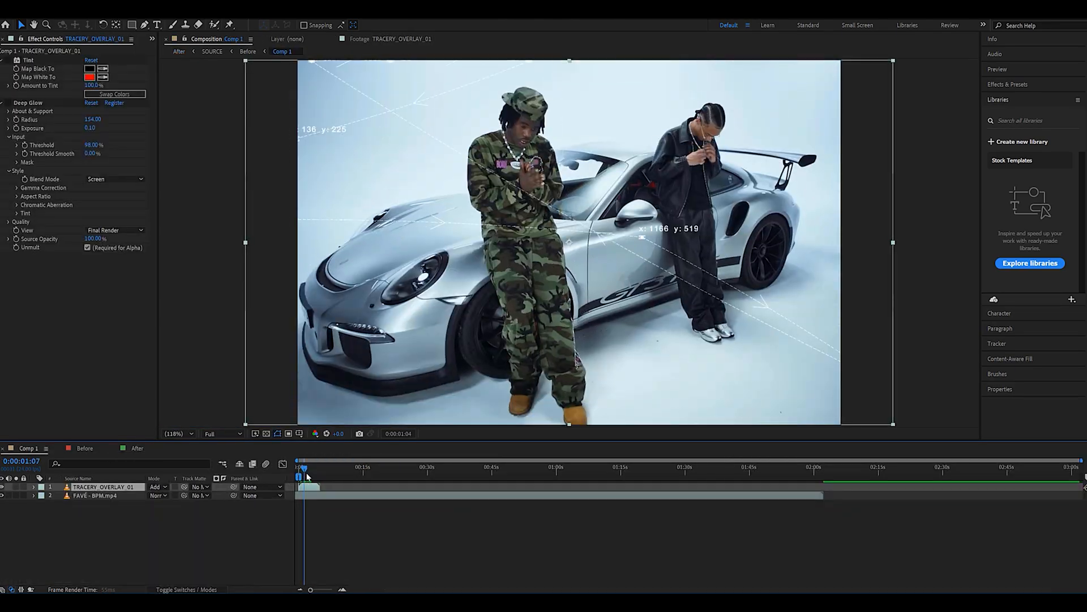
pyautogui.click(115, 179)
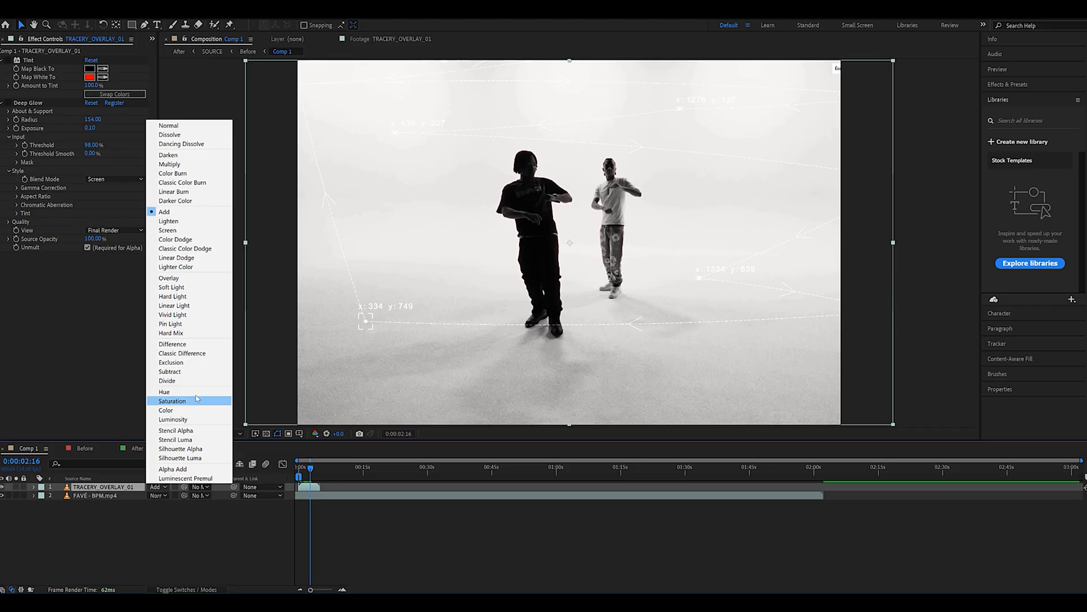